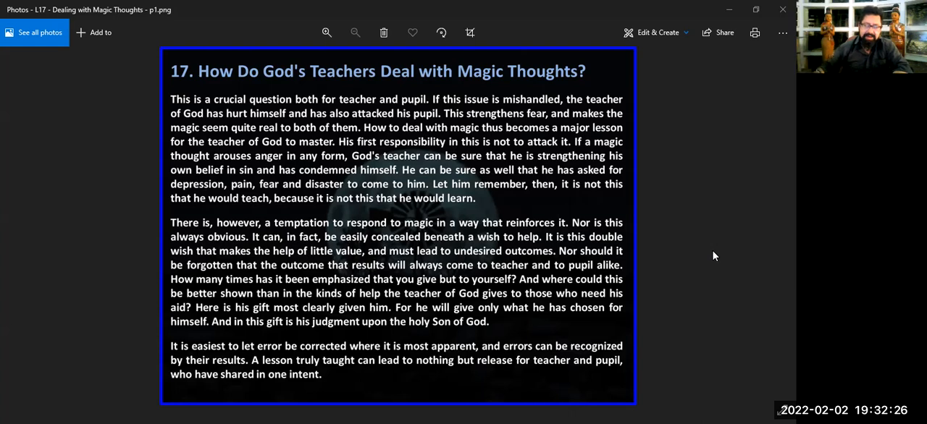
# Step: Advance through the Dealing with Magic Thoughts lesson images from page 2 to page 4
pyautogui.click(781, 221)
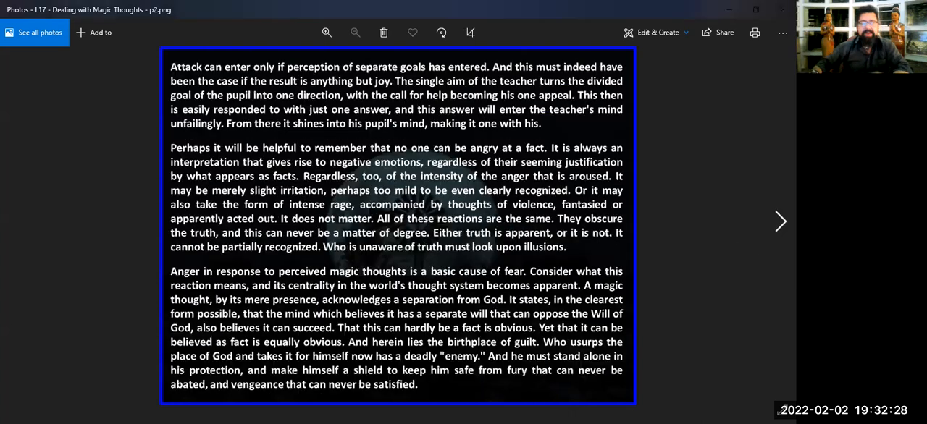
pyautogui.moveTo(728, 295)
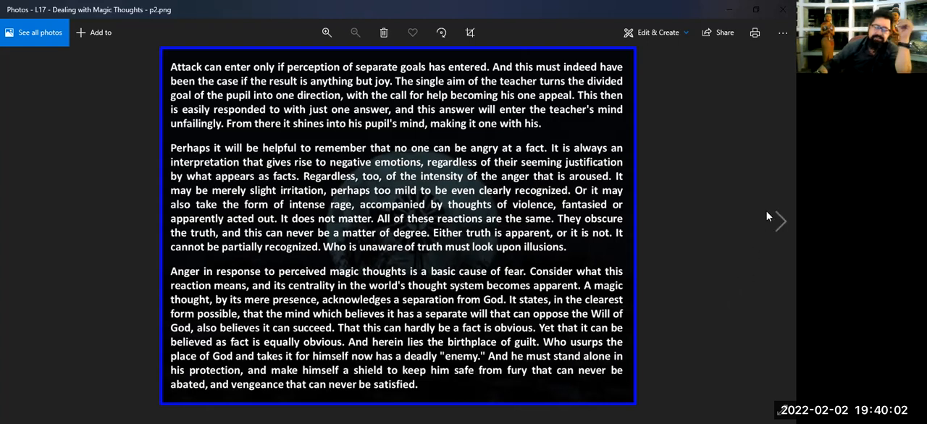
pyautogui.click(780, 222)
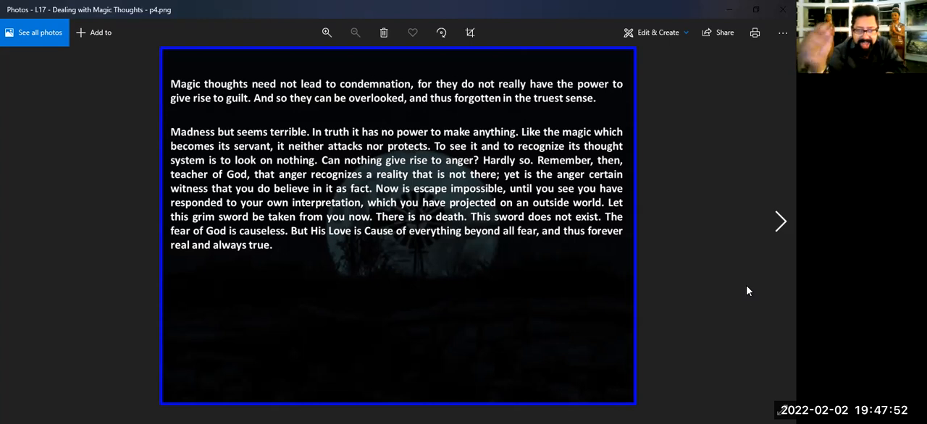
pyautogui.moveTo(753, 289)
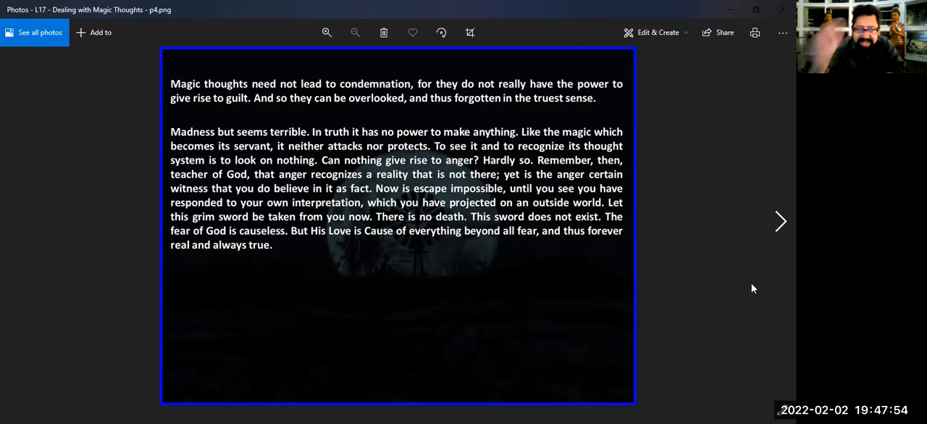